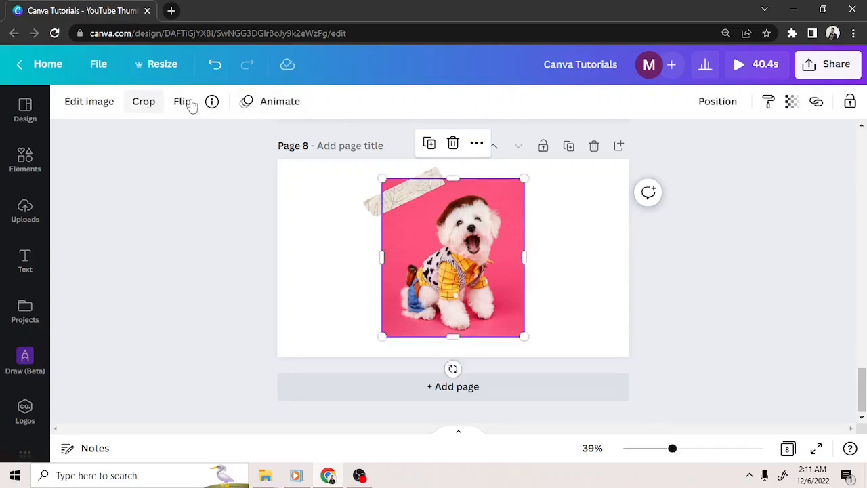
mouse_move(257, 143)
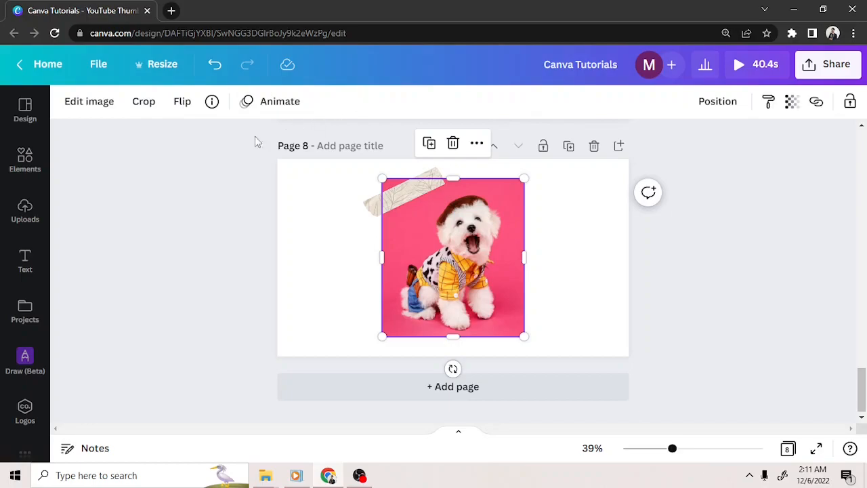
mouse_move(89, 106)
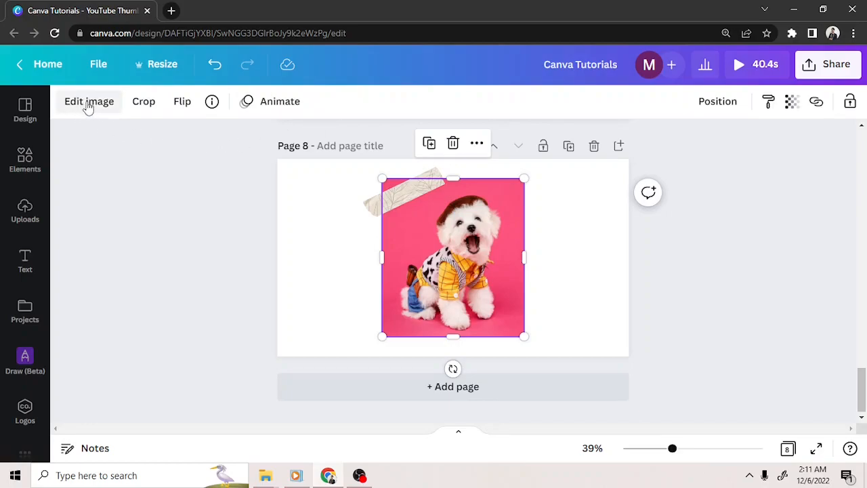
Browse the Edit image effects panel for the dog photo without changing anything.
click(89, 100)
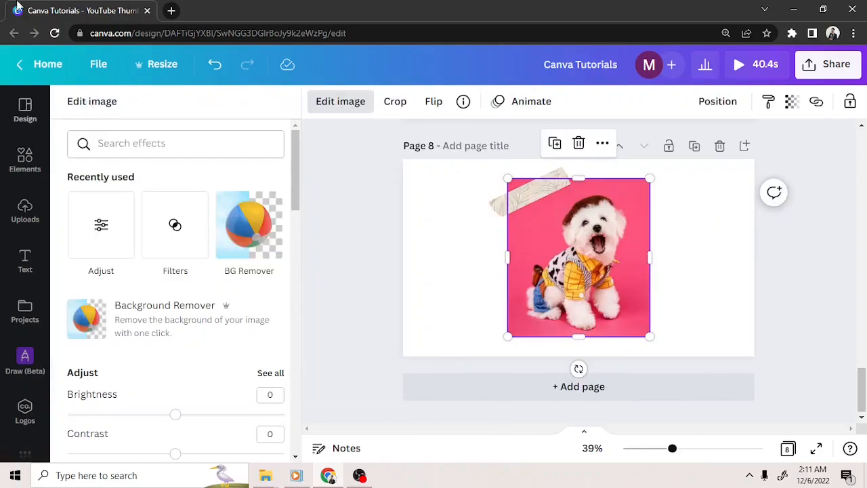
mouse_move(227, 278)
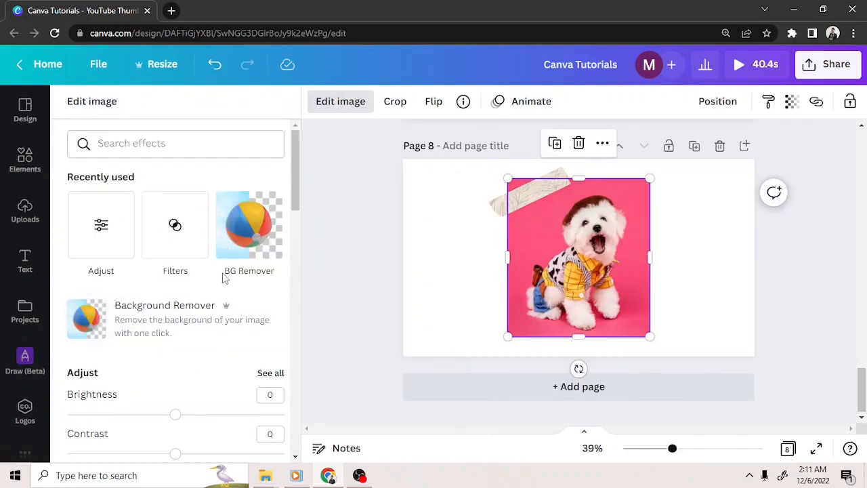
scroll(down, 3)
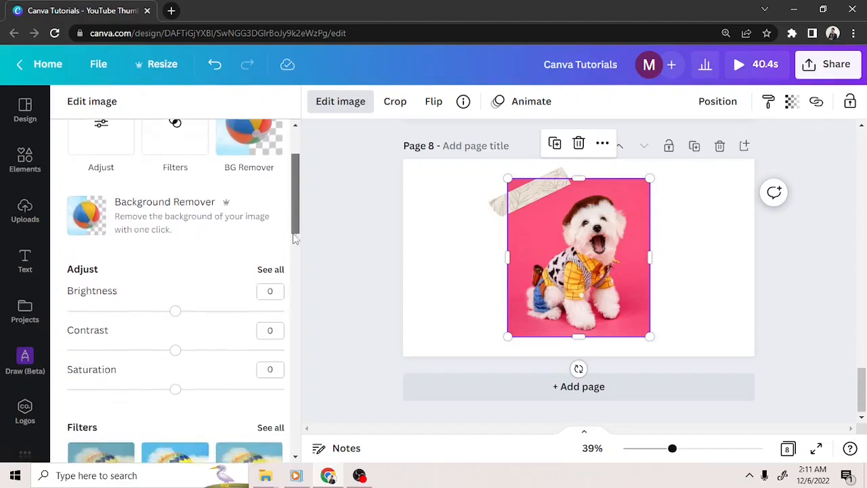
scroll(down, 3)
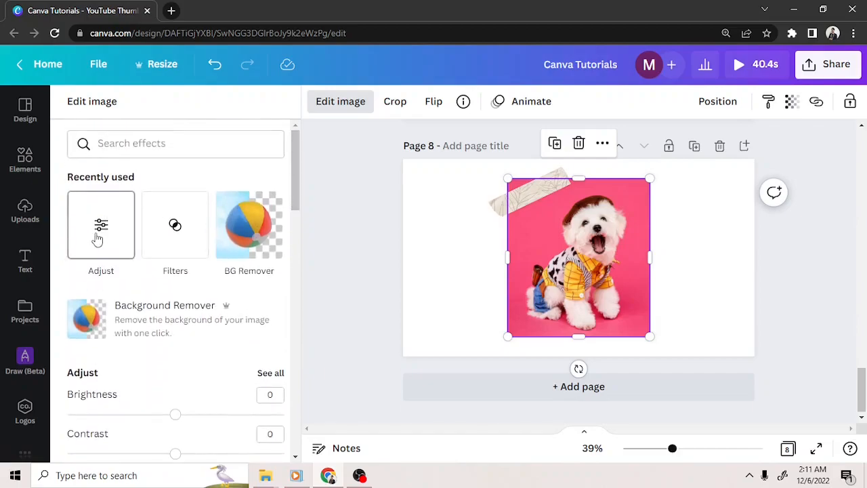
In the Adjust panel, try boosting Saturation to full and return it to zero, nudging nearby sliders.
click(101, 224)
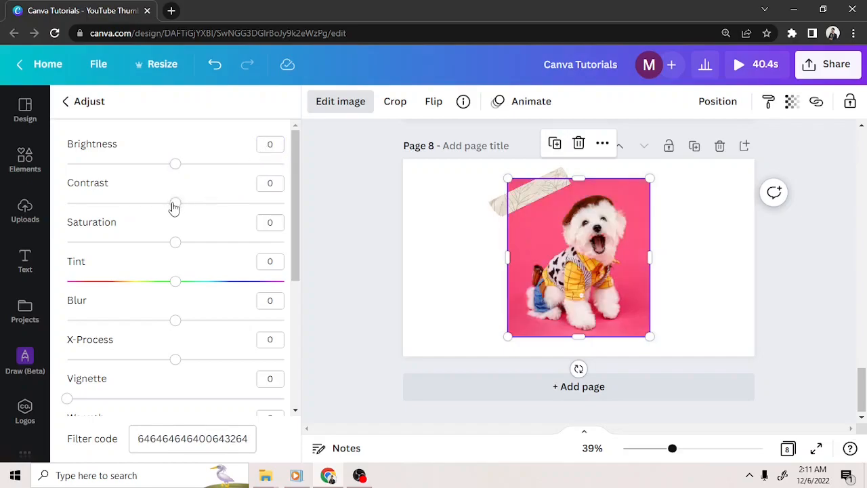
drag(175, 202, 274, 202)
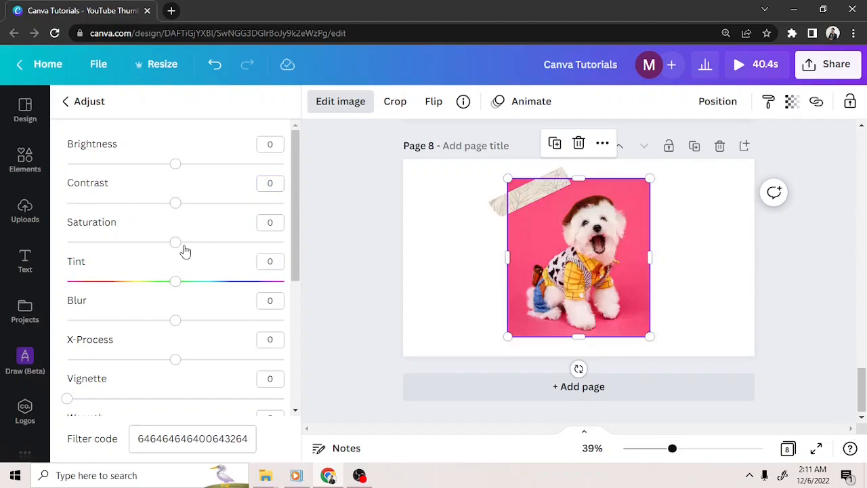
drag(175, 241, 283, 242)
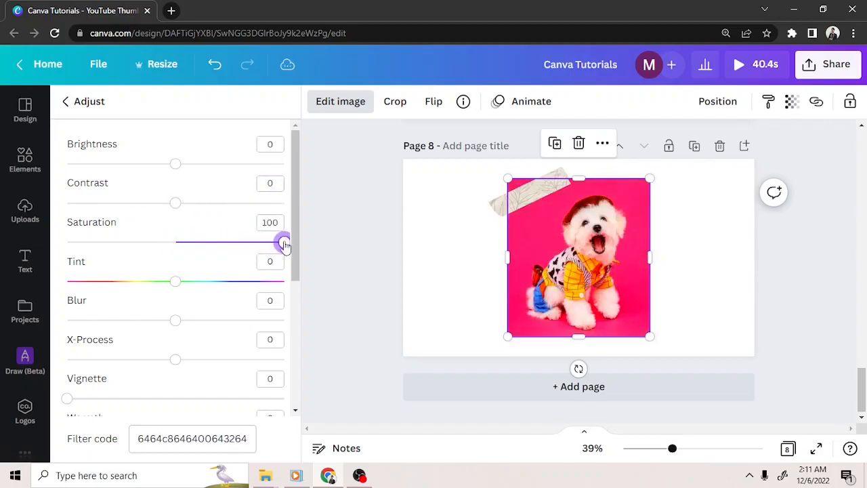
drag(283, 241, 175, 241)
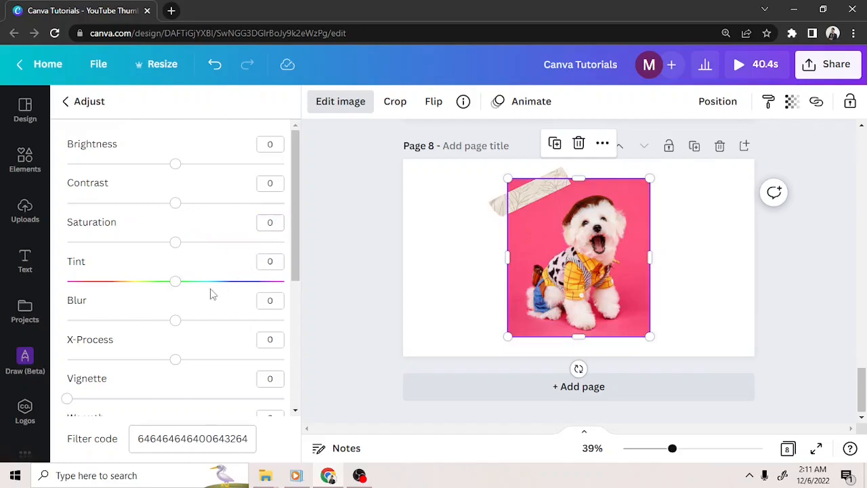
drag(175, 281, 276, 281)
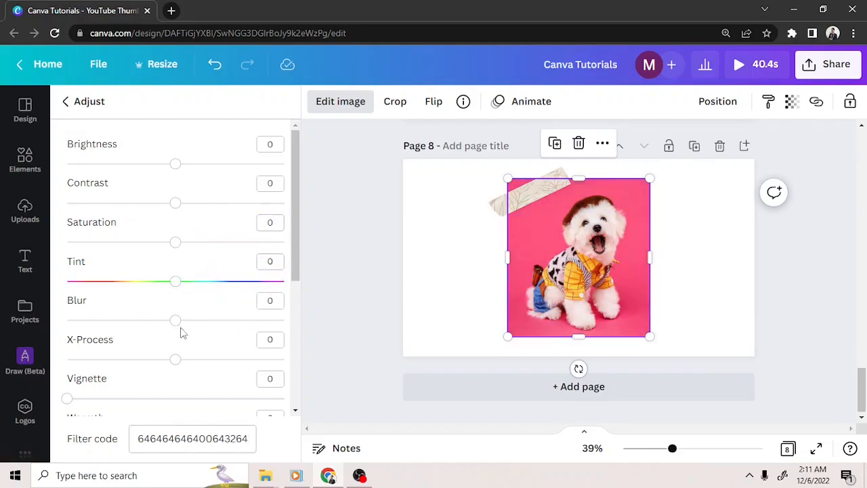
drag(176, 320, 281, 319)
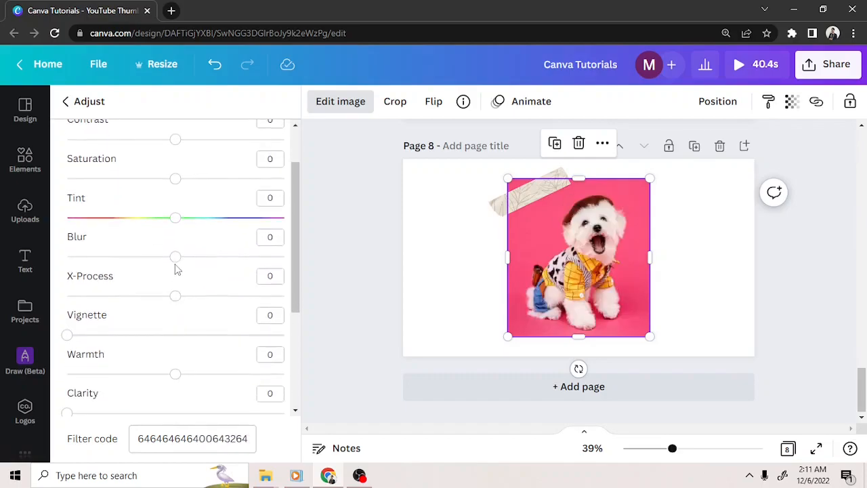
Try X-Process at full strength and a strong Vignette, then reset both to zero.
drag(174, 296, 284, 295)
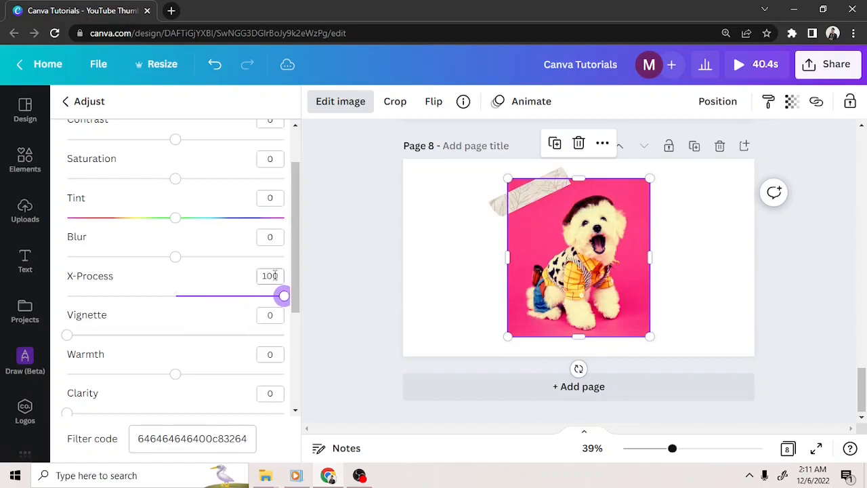
drag(283, 296, 175, 296)
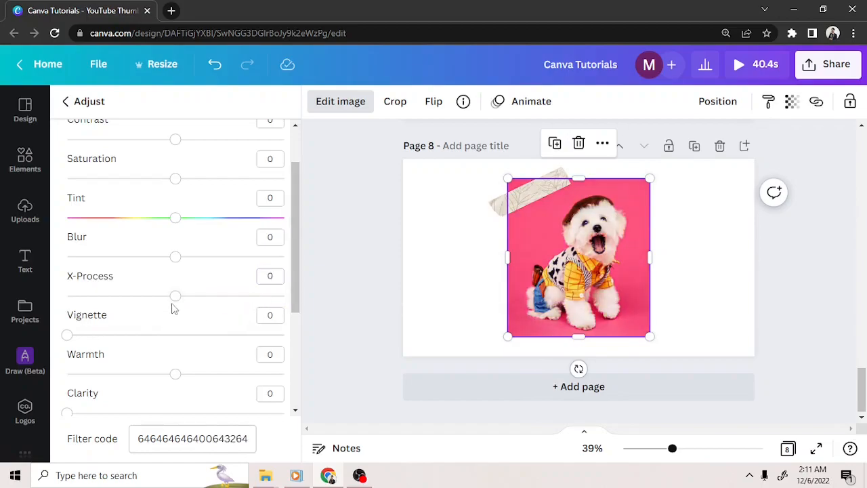
drag(68, 335, 283, 334)
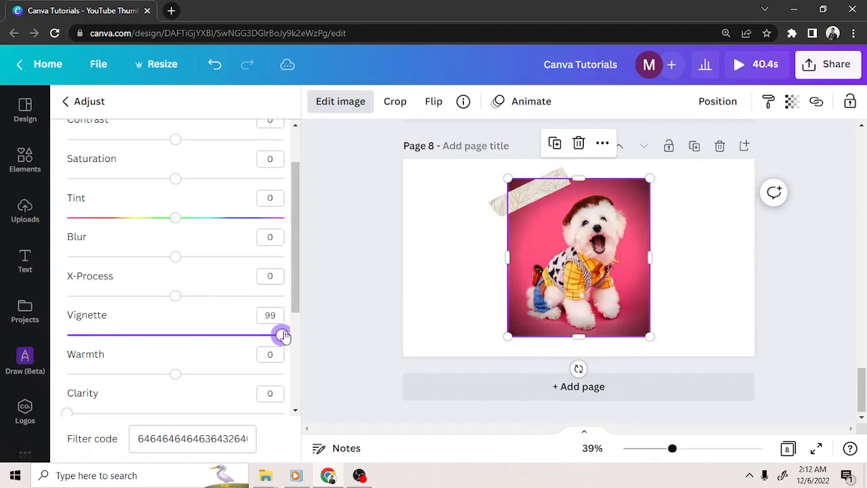
drag(284, 333, 68, 300)
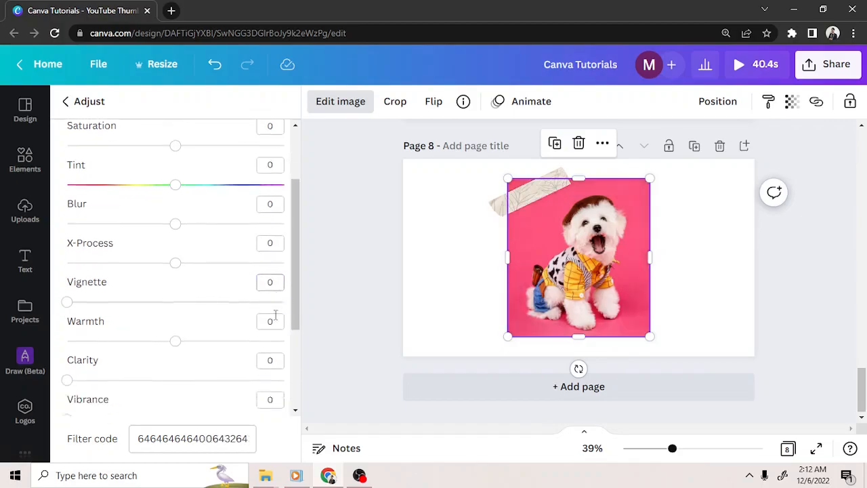
drag(175, 342, 283, 310)
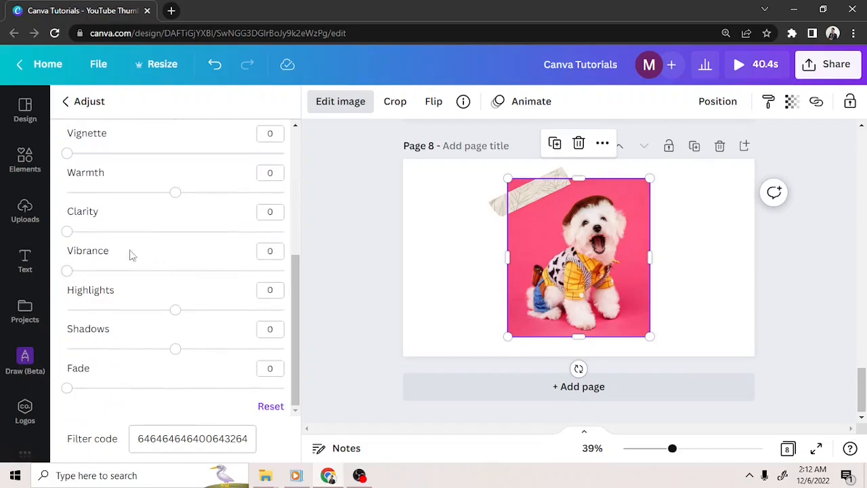
drag(68, 230, 266, 230)
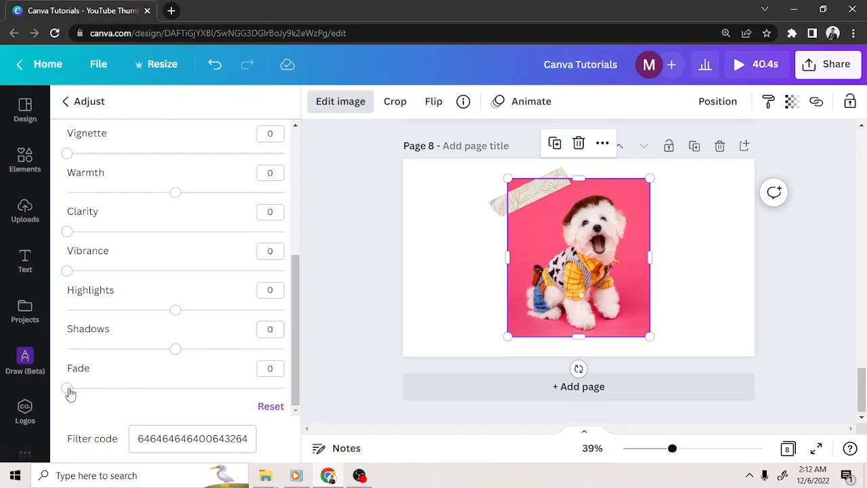
drag(67, 388, 284, 387)
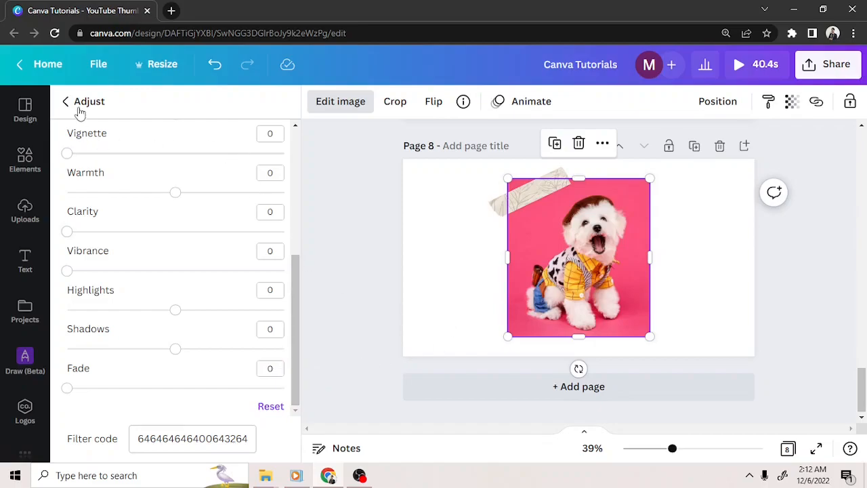
click(65, 100)
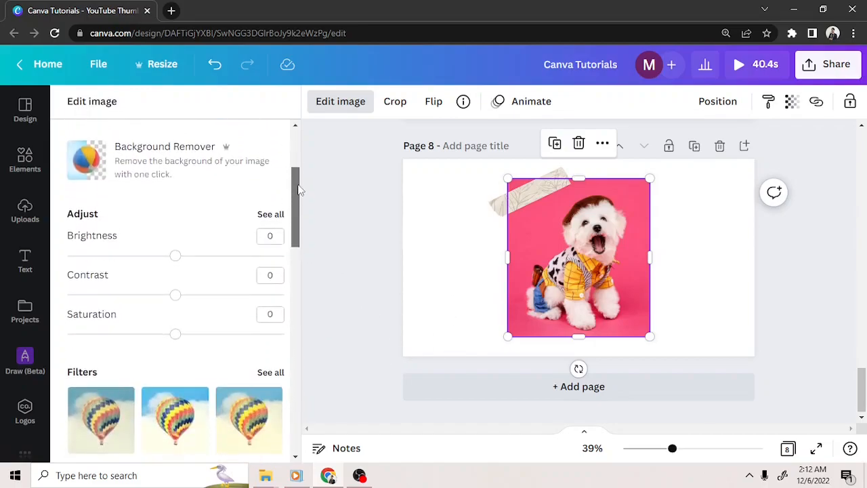
scroll(down, 3)
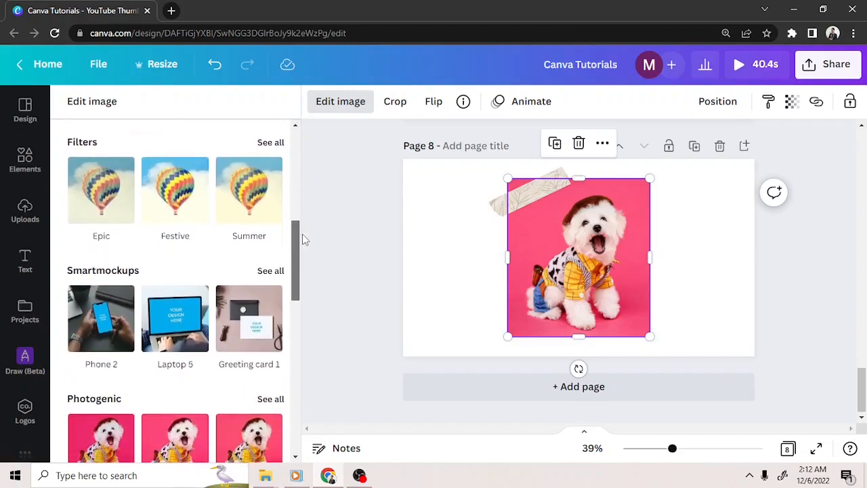
scroll(down, 3)
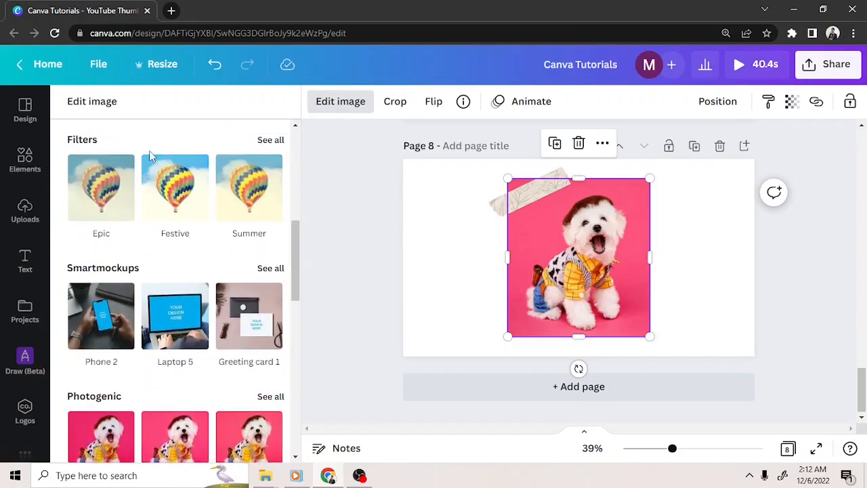
click(271, 140)
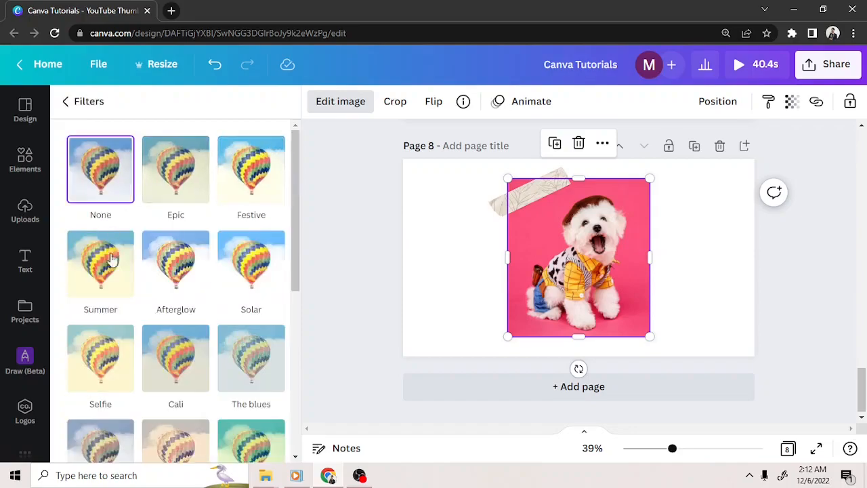
click(251, 263)
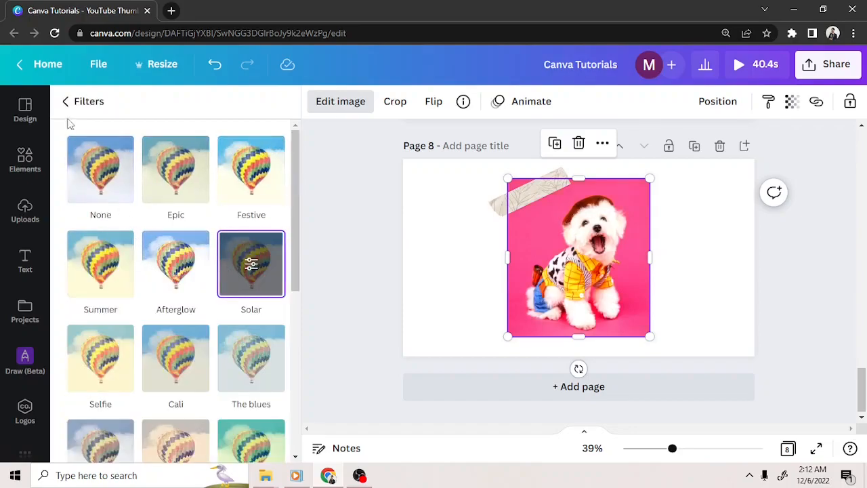
click(65, 100)
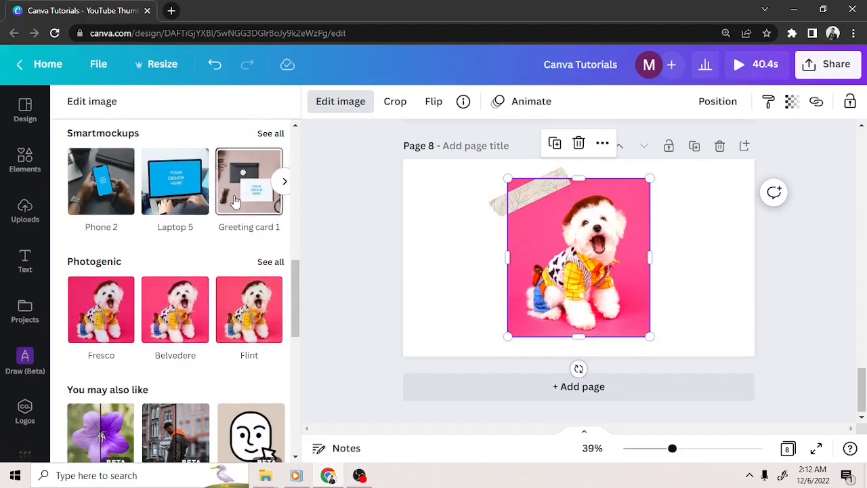
scroll(down, 3)
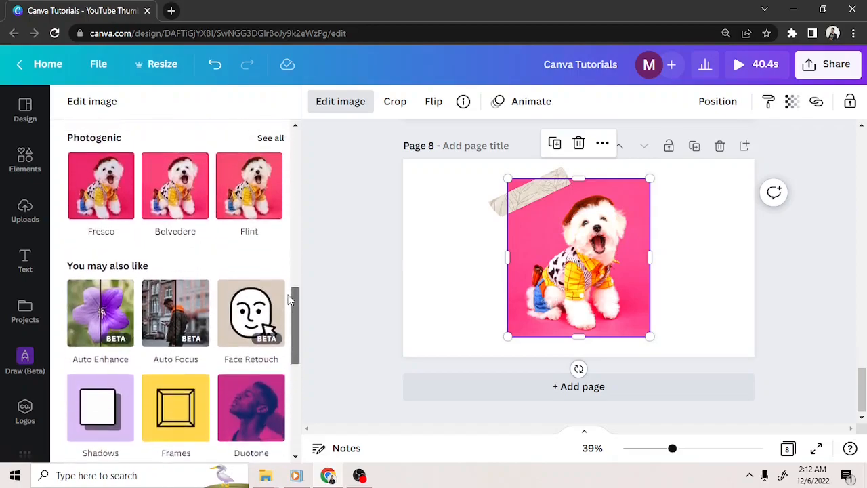
scroll(down, 3)
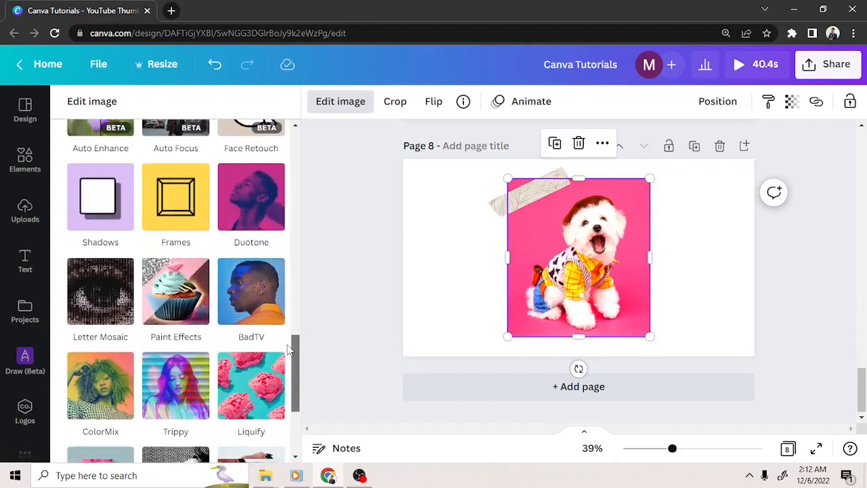
scroll(down, 3)
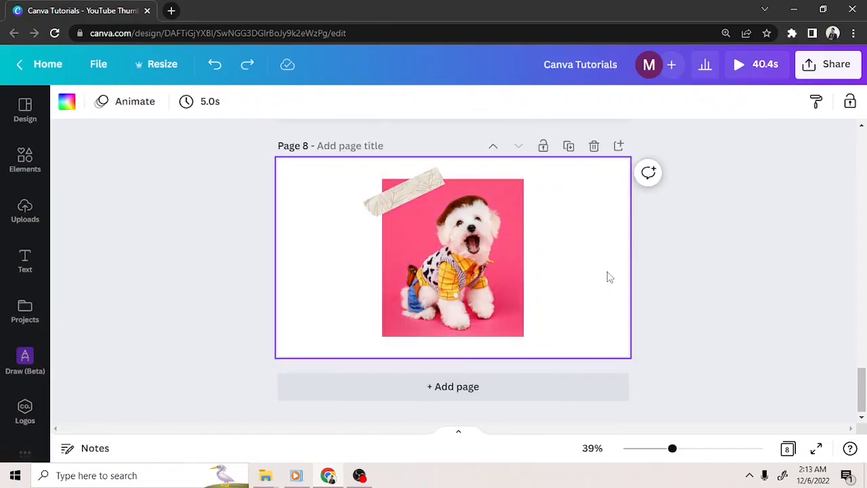
mouse_move(528, 264)
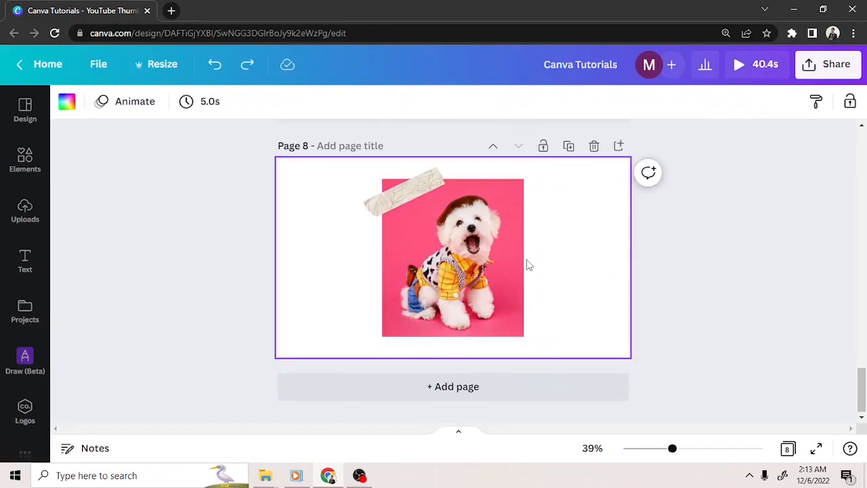
Reopen the image effects showing recently used, then close them leaving the photo unchanged.
click(452, 257)
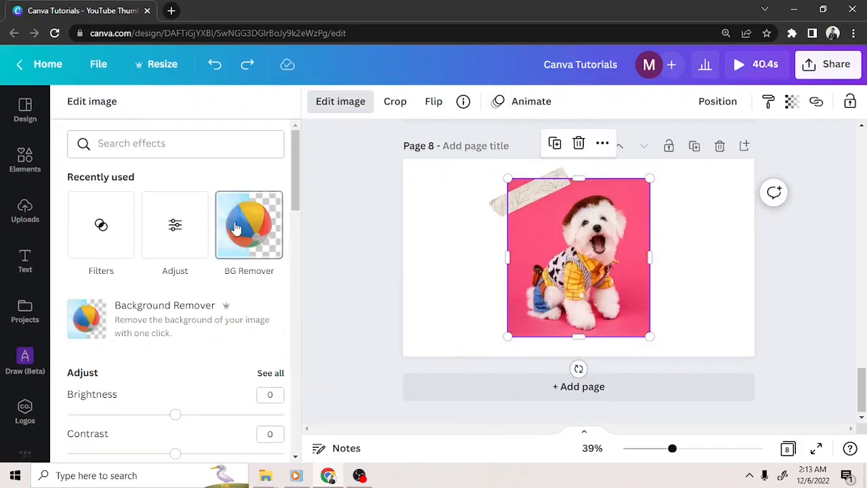
click(249, 225)
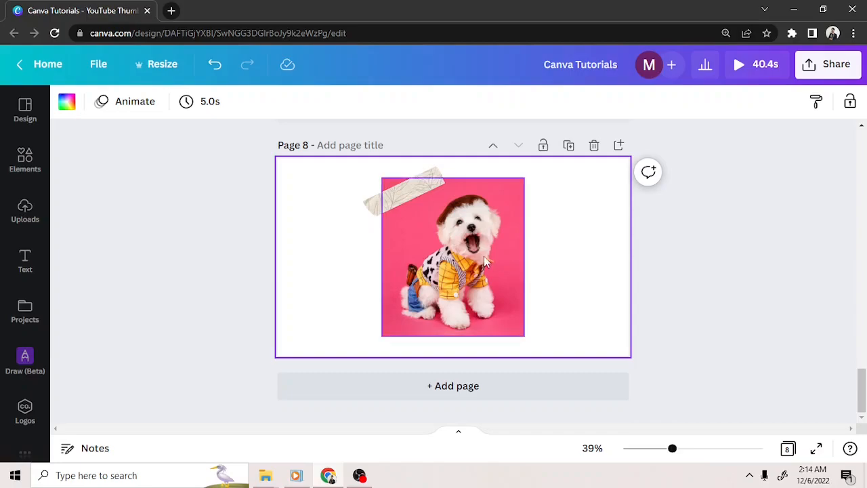
Flip the selected dog photo horizontally and bring up its animation options for Pan.
click(483, 260)
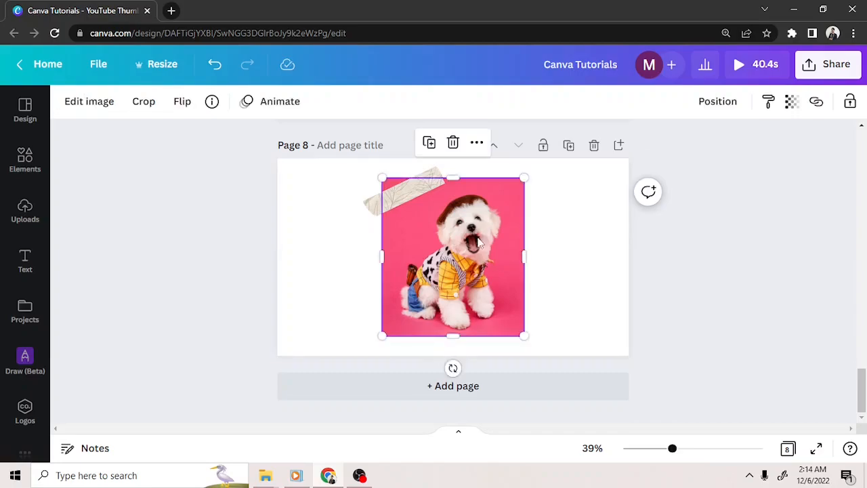
mouse_move(351, 104)
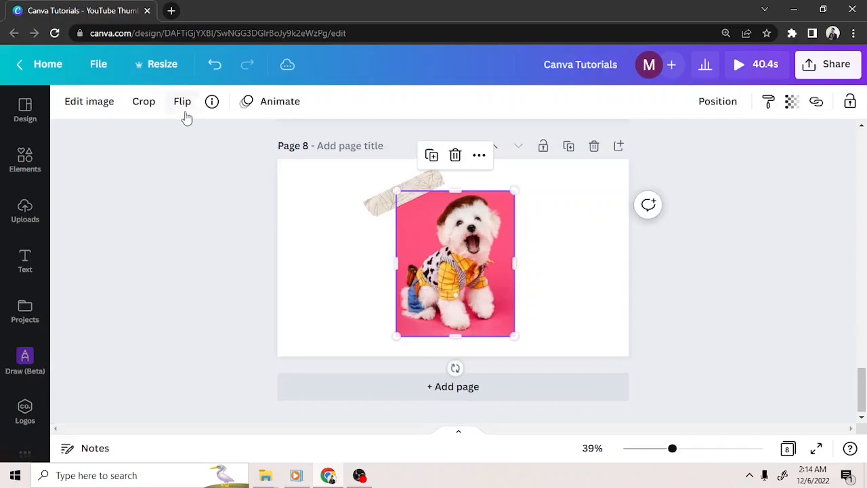
click(181, 100)
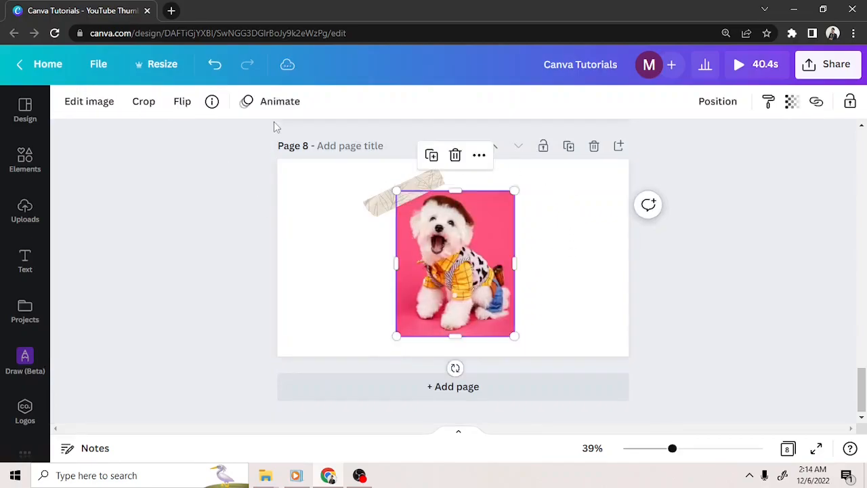
click(279, 100)
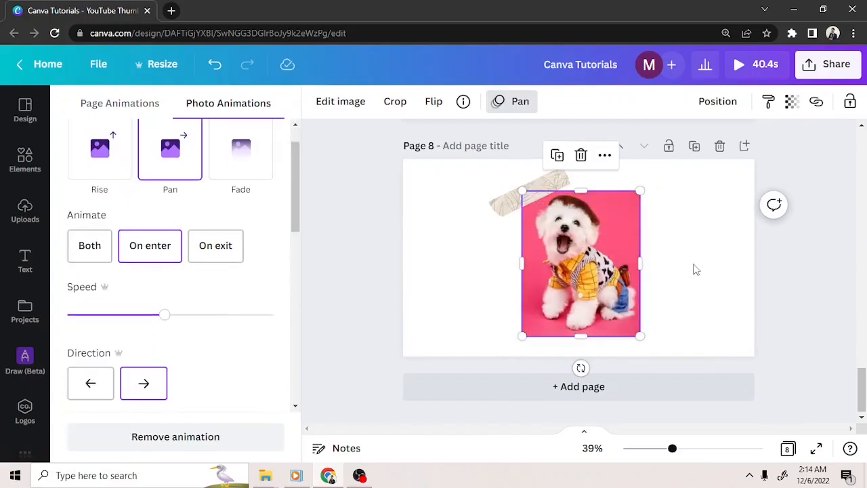
Lower the dog photo's transparency to 56 and deselect it to view the faded result.
click(718, 100)
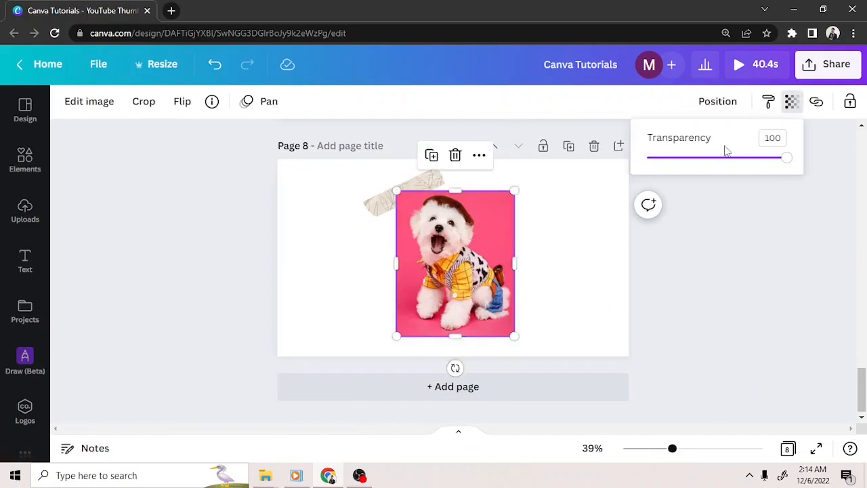
drag(786, 157, 725, 157)
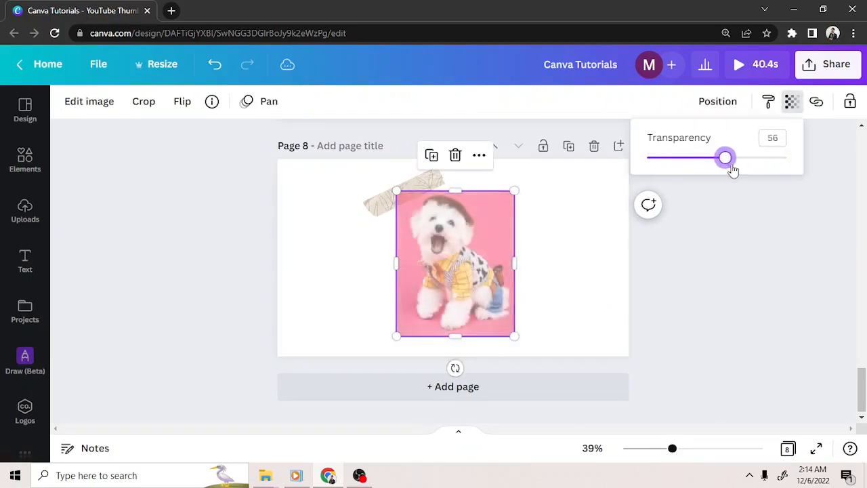
click(582, 233)
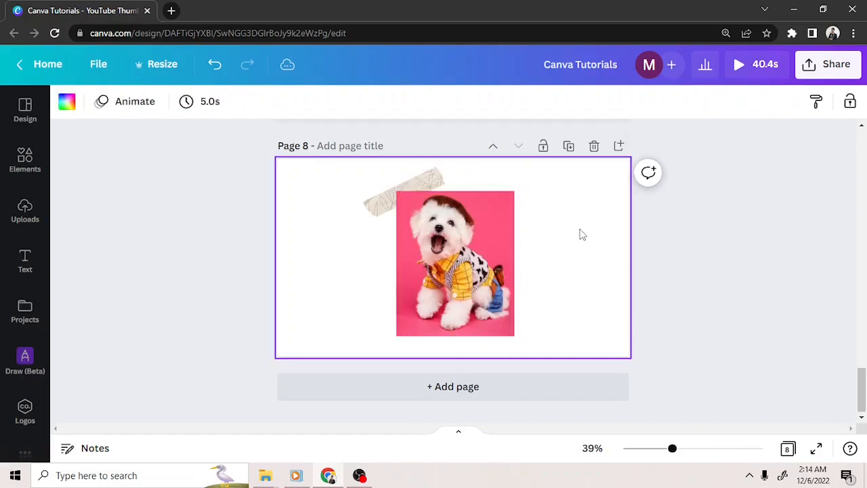